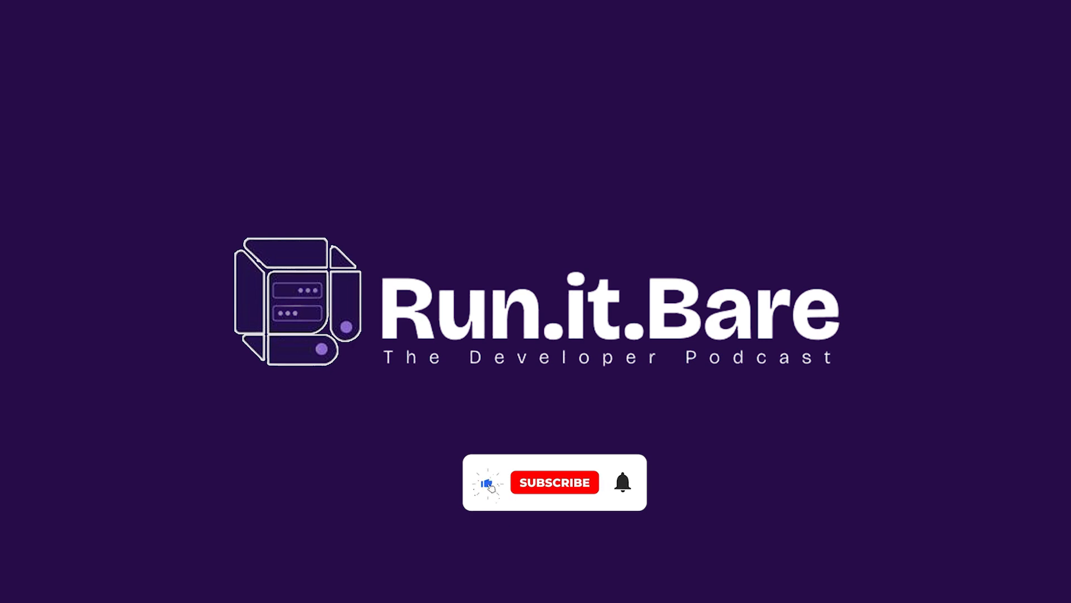
pyautogui.click(555, 482)
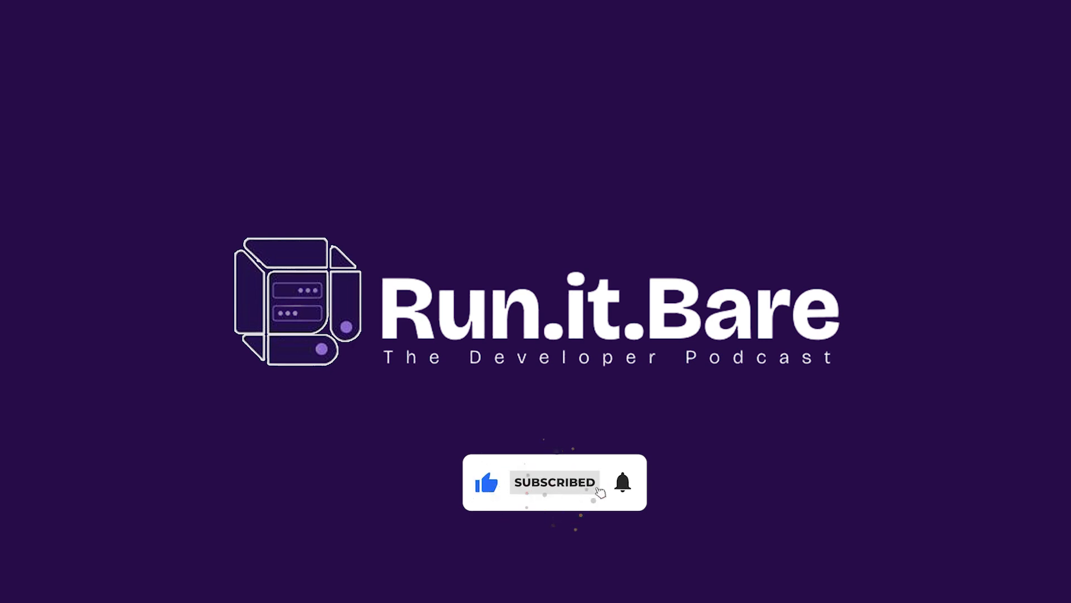